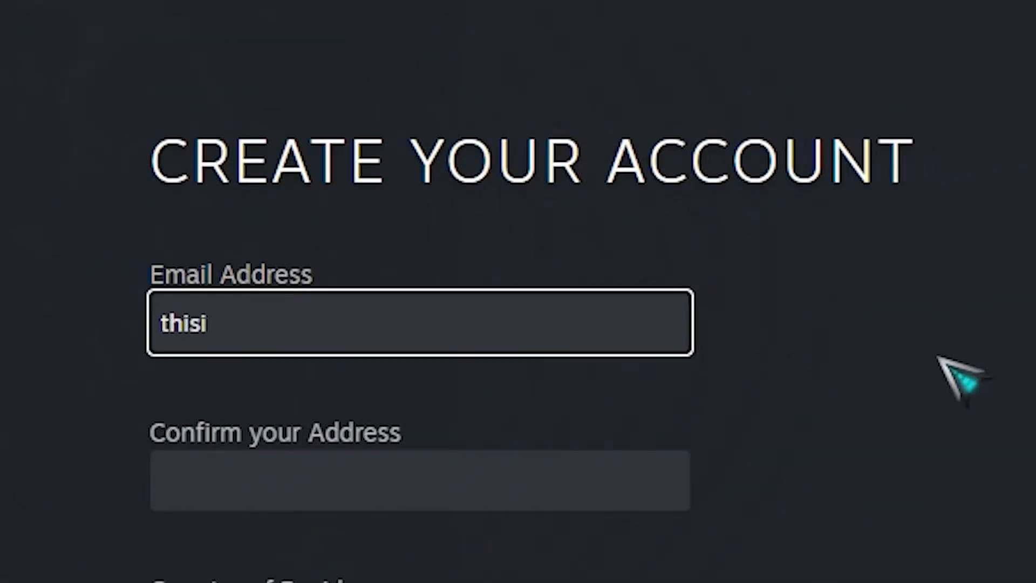
Launch the Steam client so its login window appears
text(smyema)
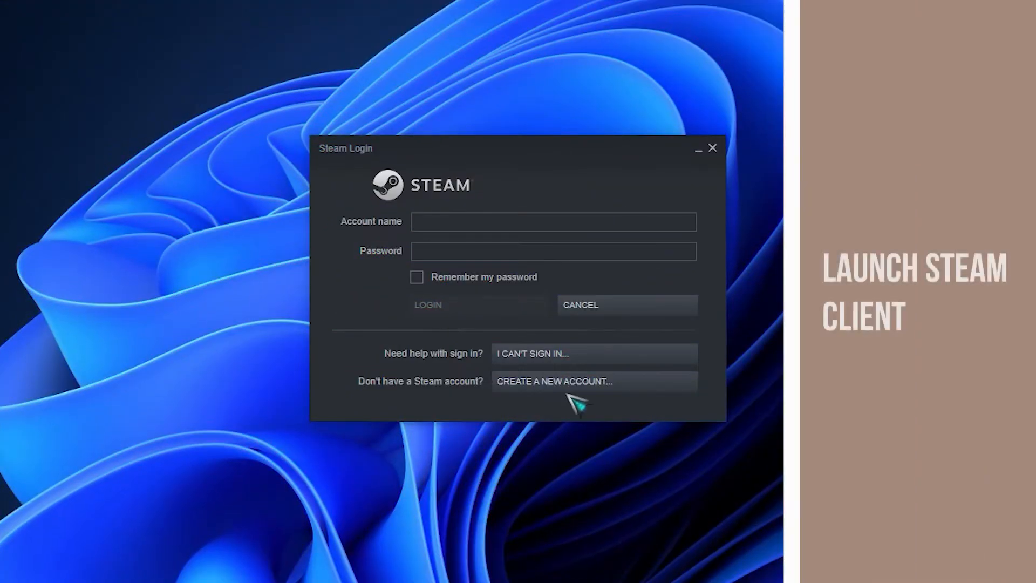
mouse_move(661, 390)
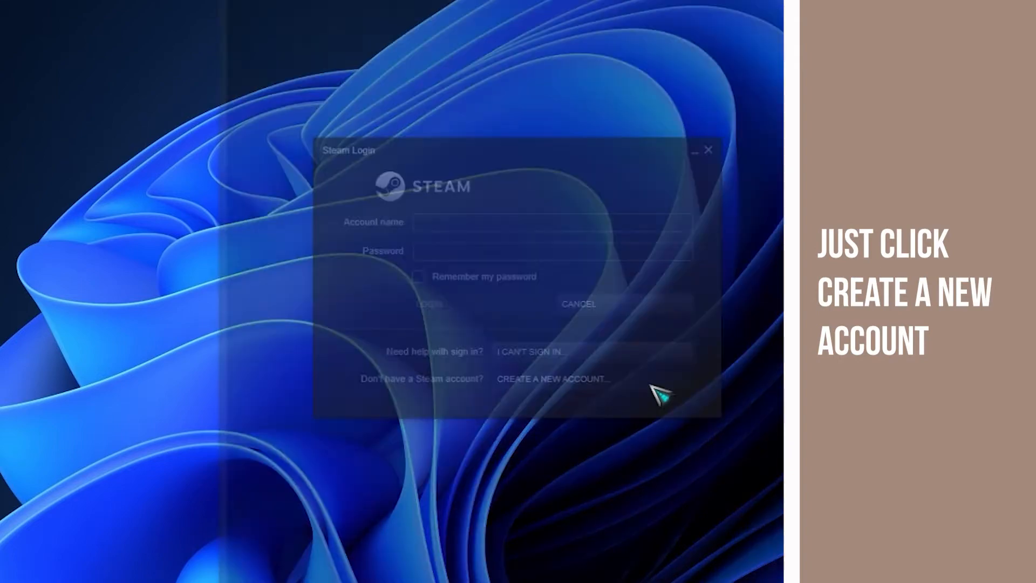
Start a new account from the Steam login window's Create a New Account link
click(552, 379)
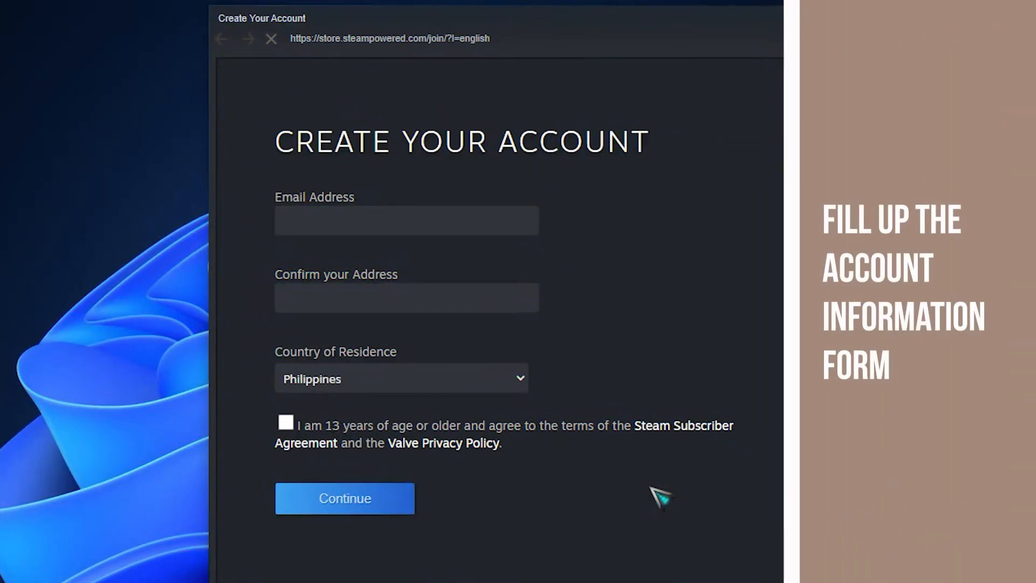
Enter the email 'book@', captcha characters '82K%', accept the 13-or-older agreement and continue
click(406, 220)
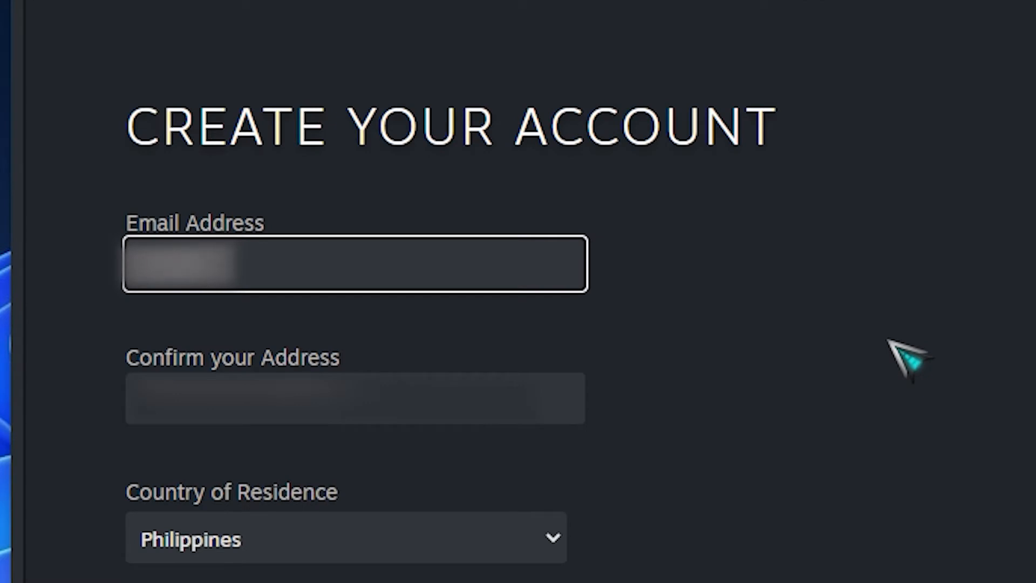
text(book@)
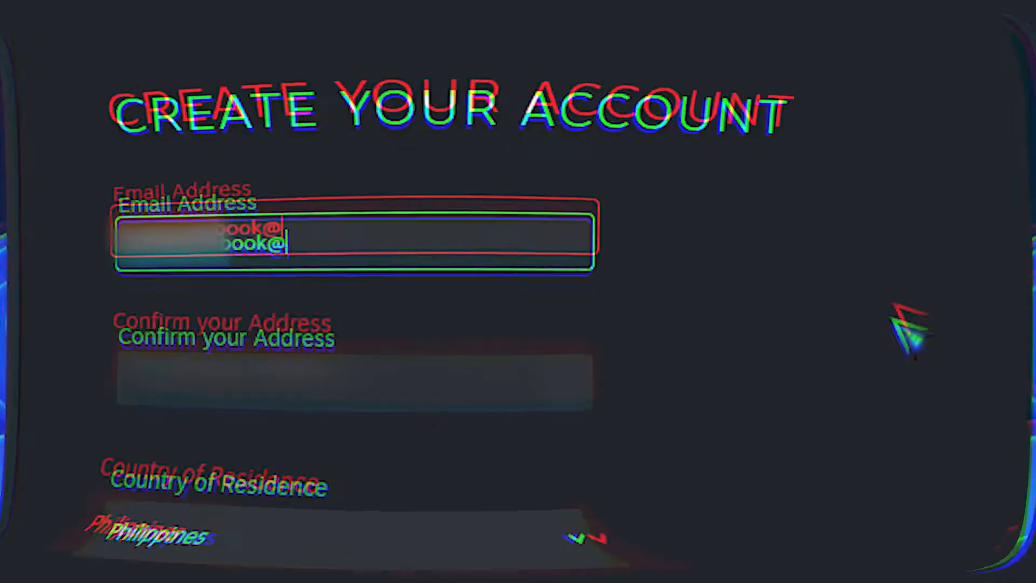
scroll(down, 3)
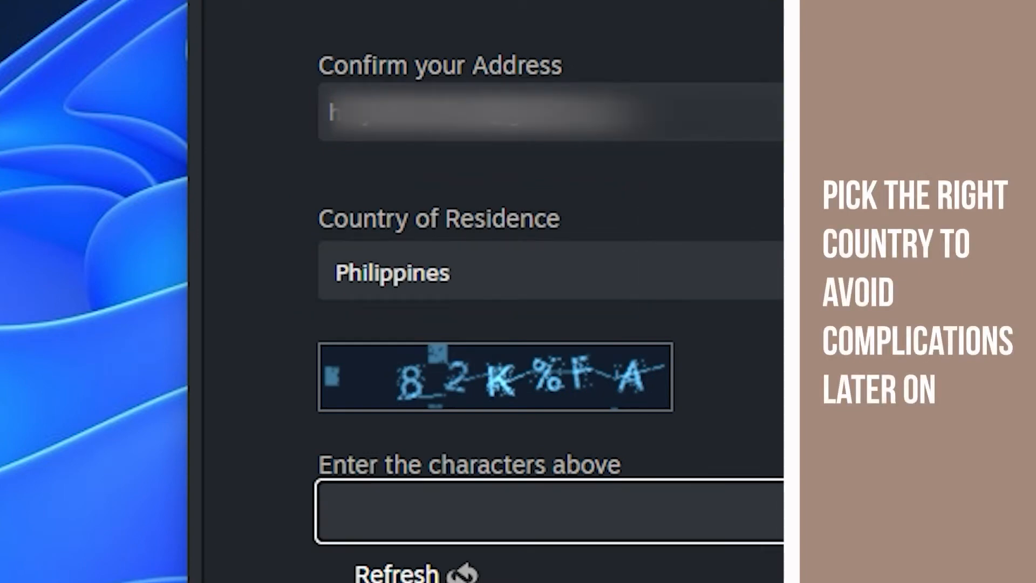
text(82K)
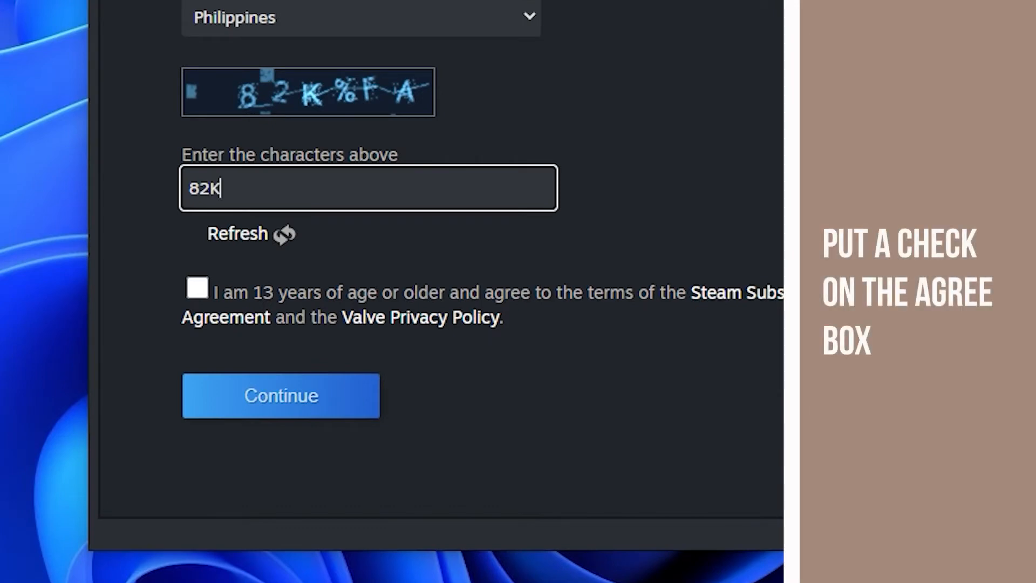
text(%)
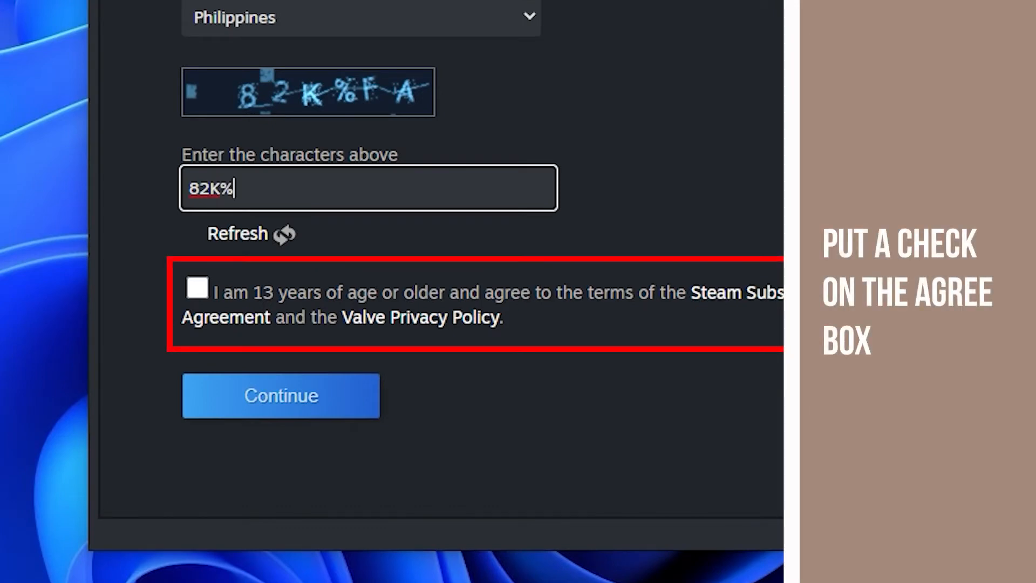
click(197, 288)
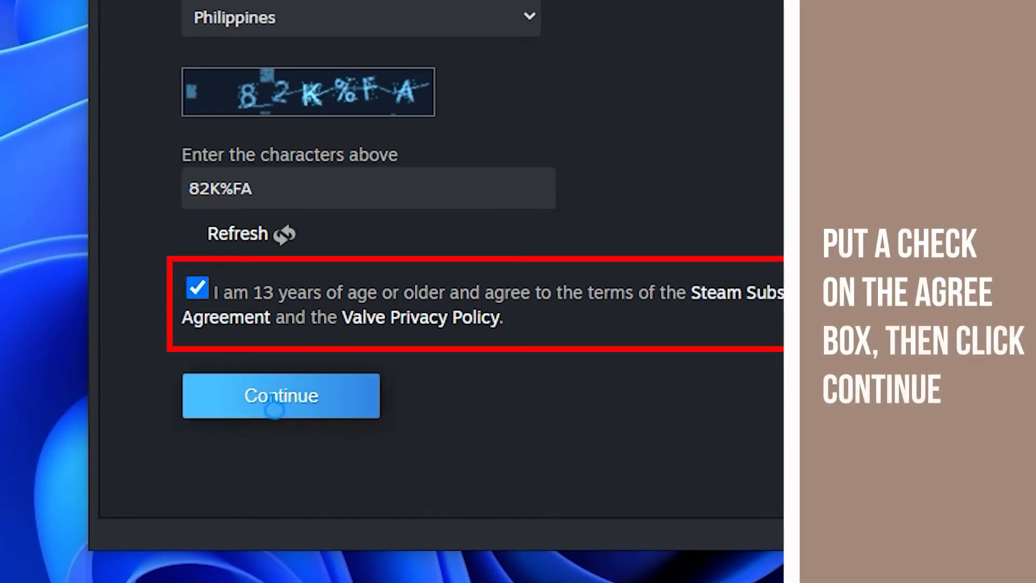
click(281, 395)
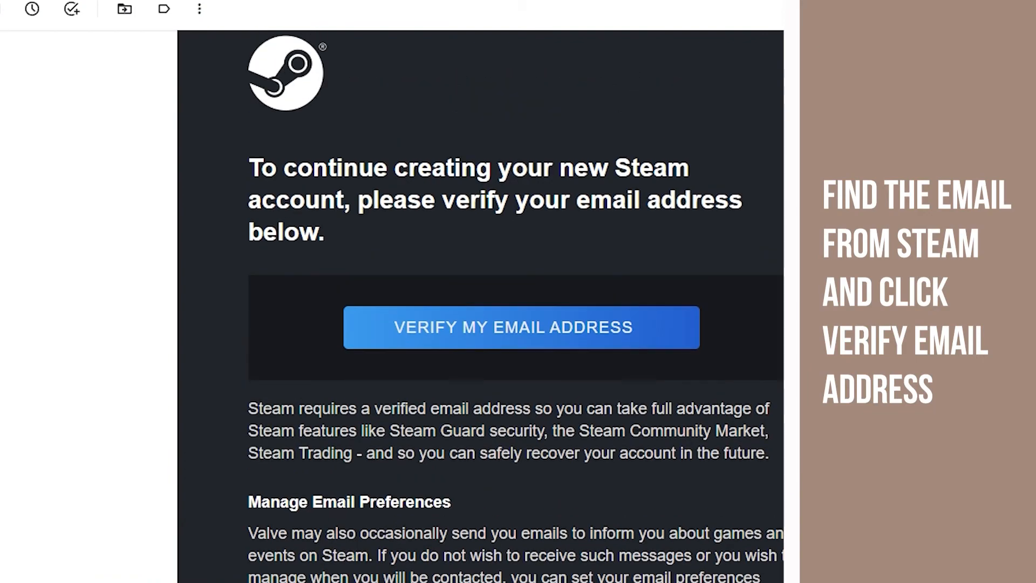
Verify the email address from Steam's message in Gmail
click(520, 327)
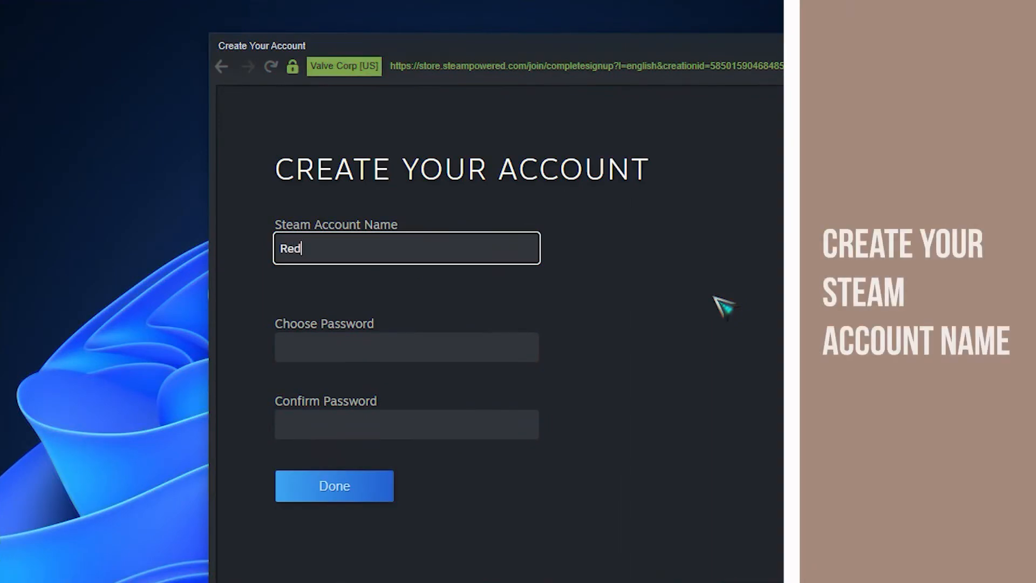
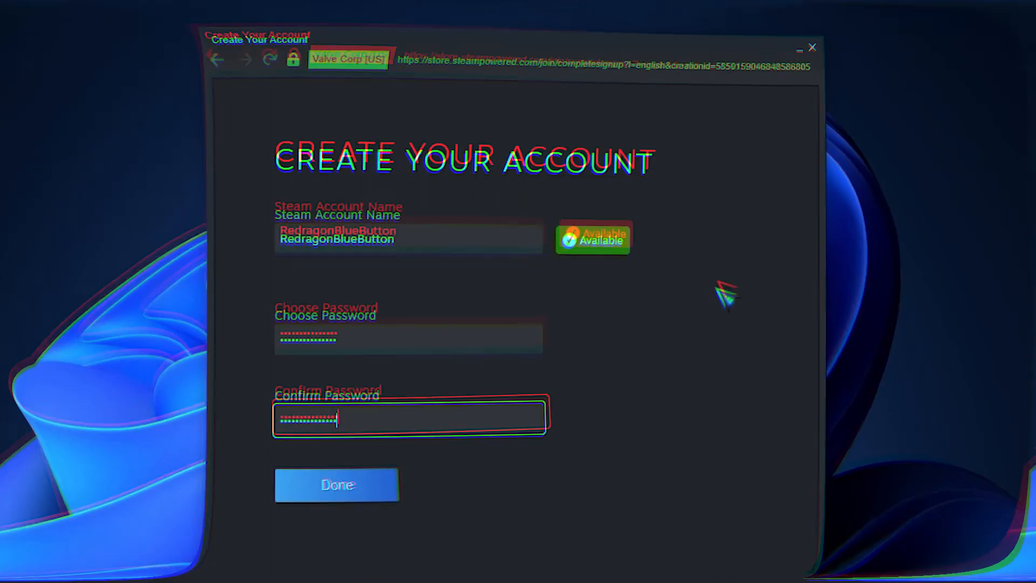
click(335, 485)
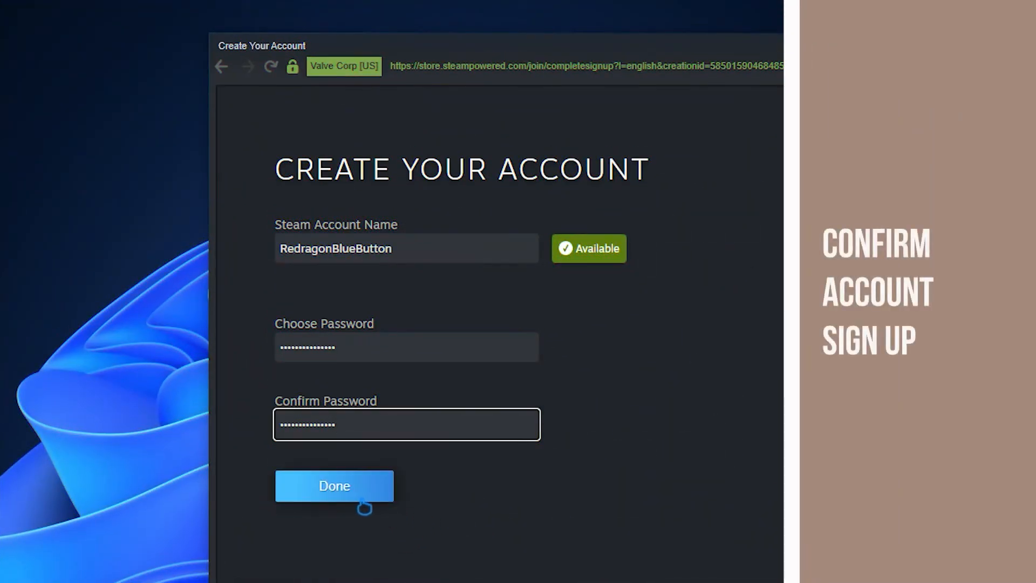
click(334, 486)
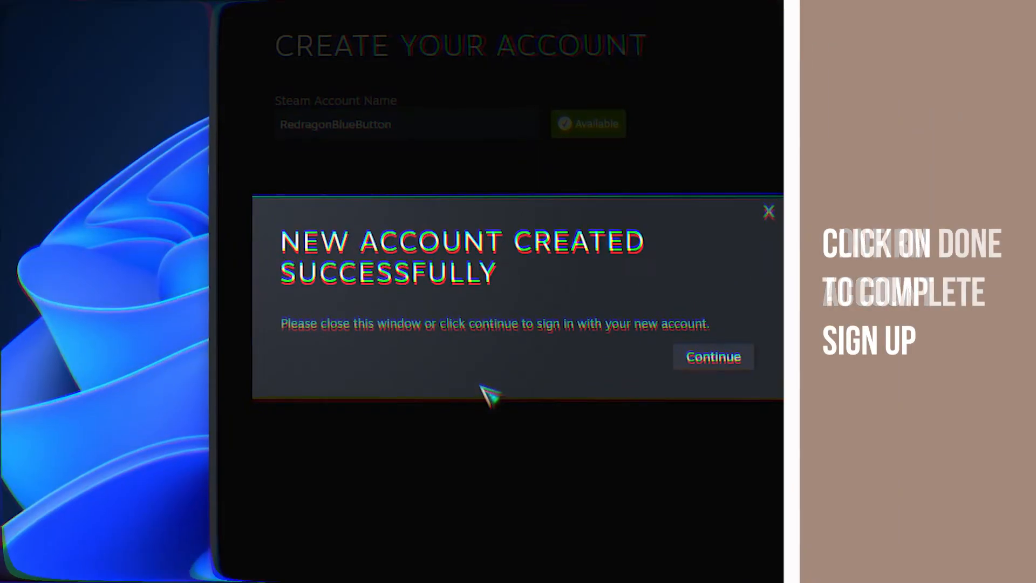
mouse_move(660, 367)
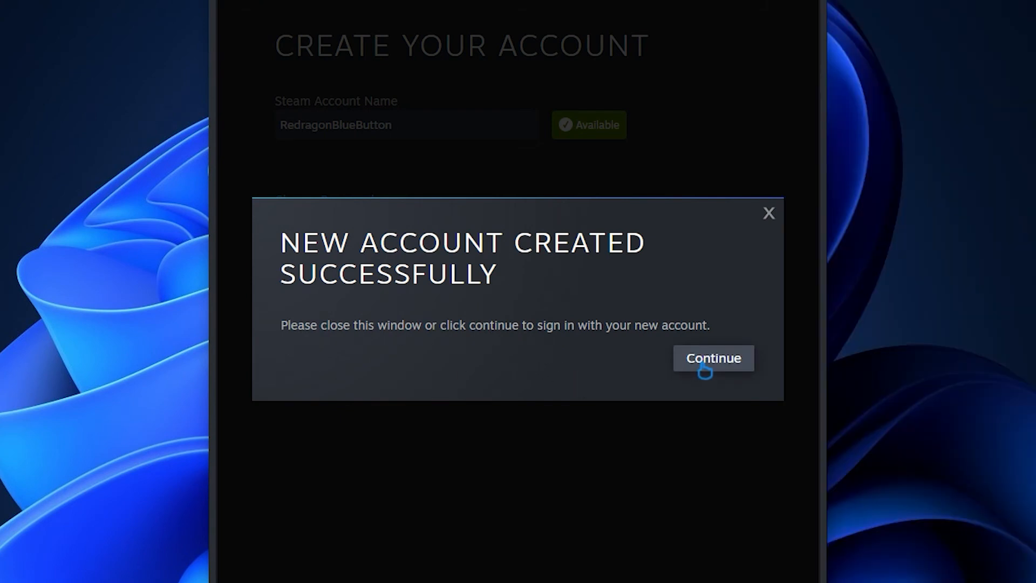
Continue past the success dialog and begin entering 'Redra' in the login window
click(714, 357)
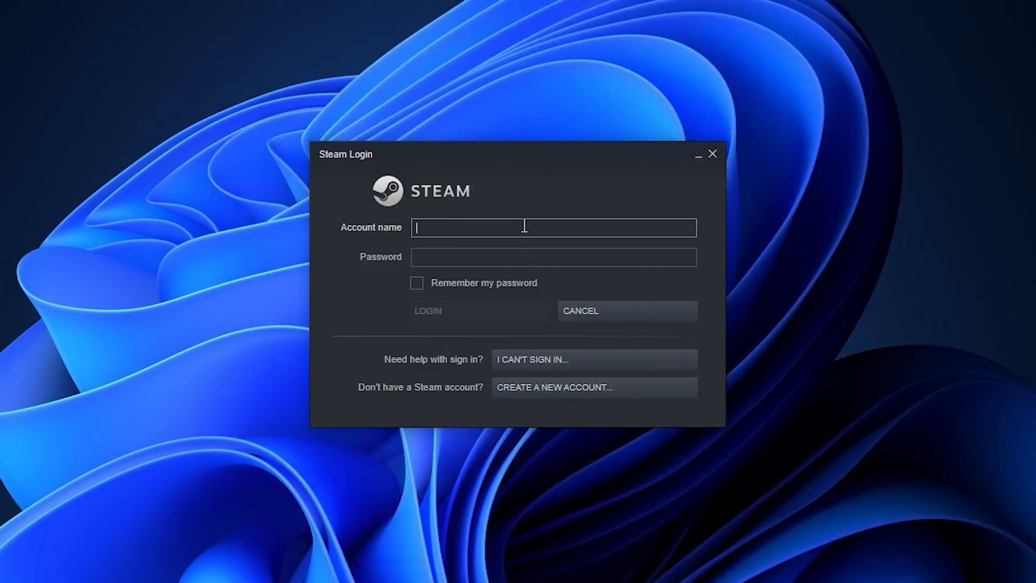
text(Redra)
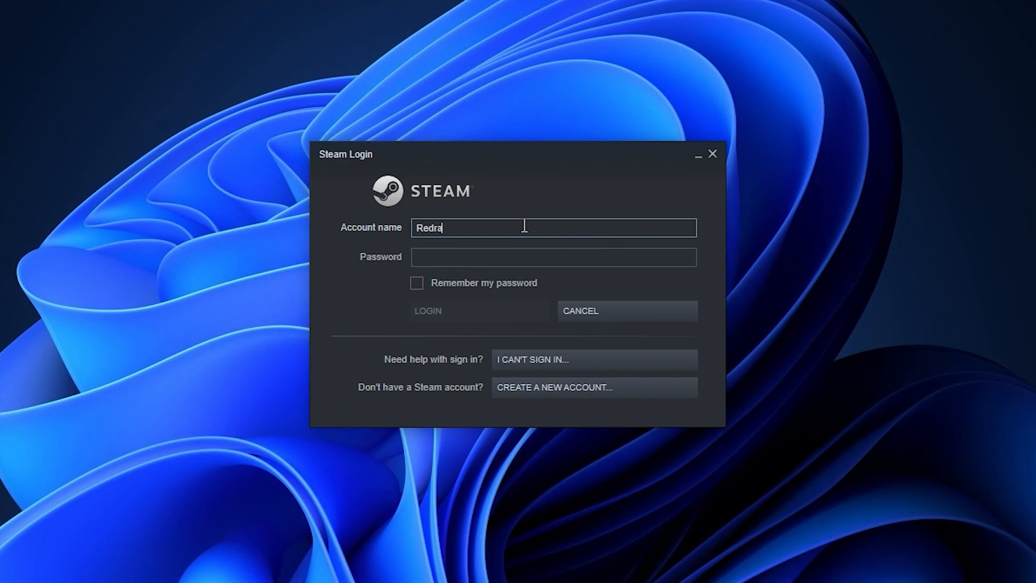